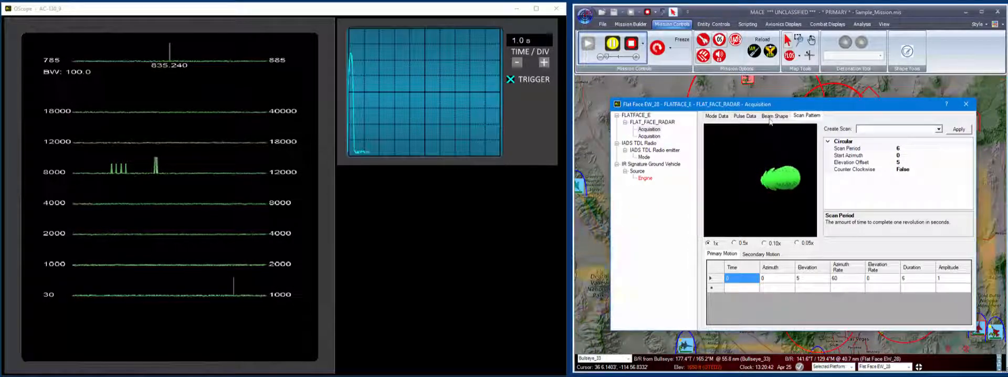
Close the Flat Face scan pattern data and drop the timebase from 1.0 s to 100 ms
{"action": "left_click", "coordinate": [965, 104]}
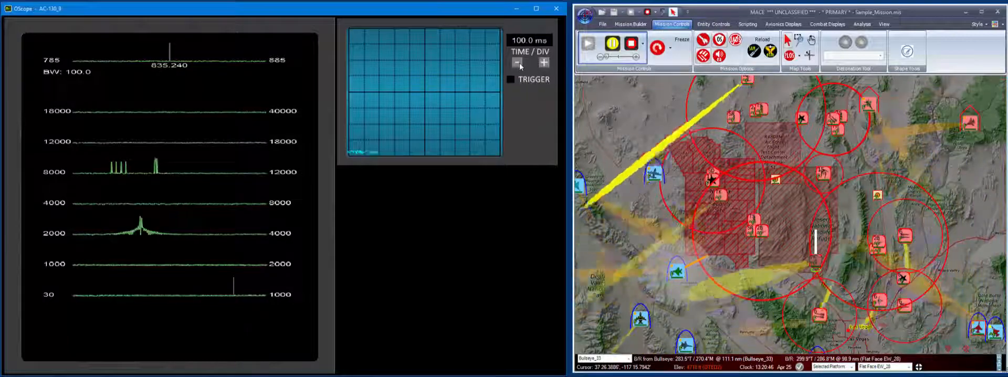
{"action": "left_click", "coordinate": [517, 63]}
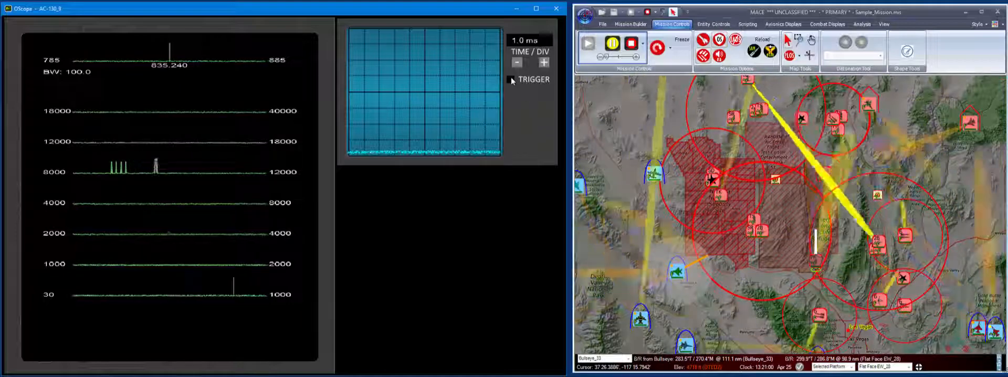
Enable triggering so the radar pulses hold as a stable, evenly spaced train
{"action": "left_click", "coordinate": [510, 80]}
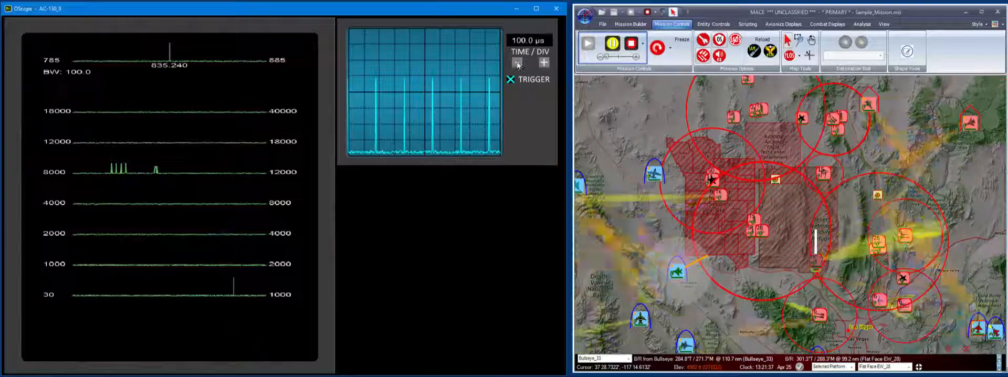
Step the timebase down to 1.0 µs to see one pulse, then close the emitter's pulse data
{"action": "left_click", "coordinate": [516, 62]}
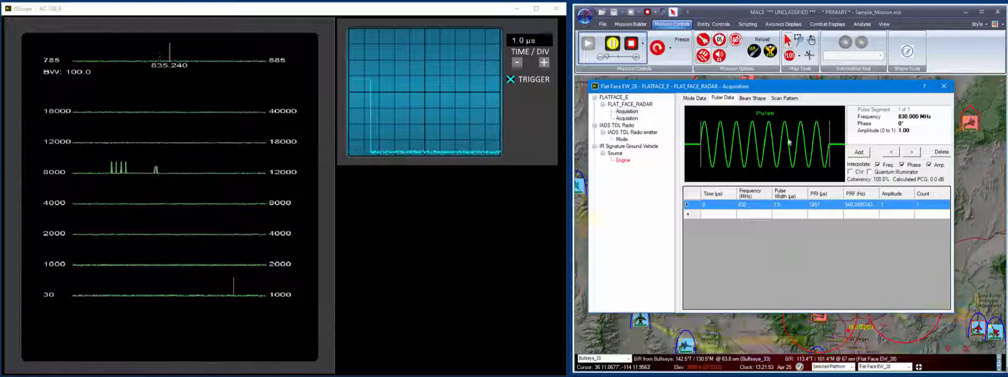
{"action": "left_click", "coordinate": [944, 86]}
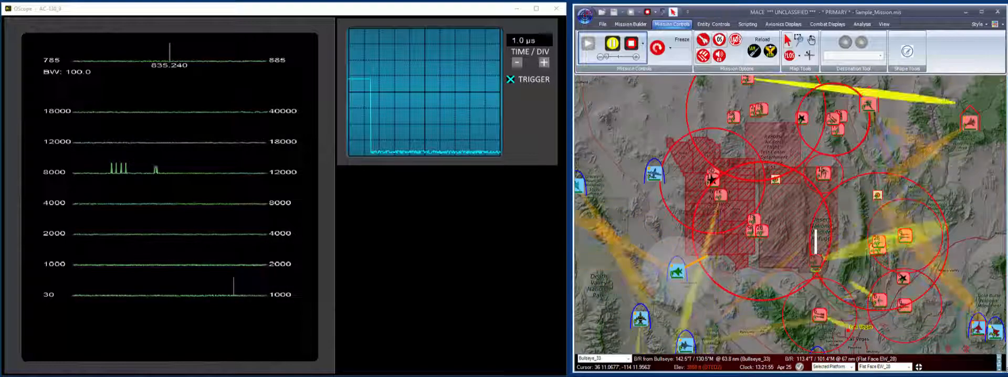